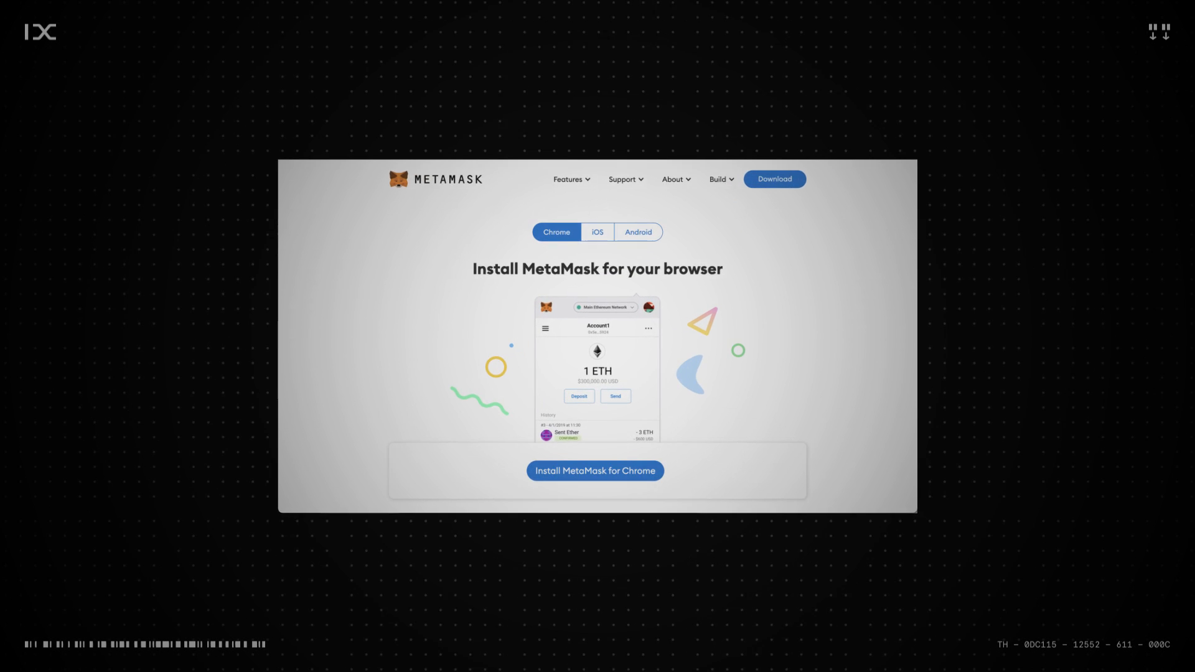
Step: Add the MetaMask extension to Chrome from its Web Store listing via metamask.io
{"action": "left_click", "coordinate": [595, 484]}
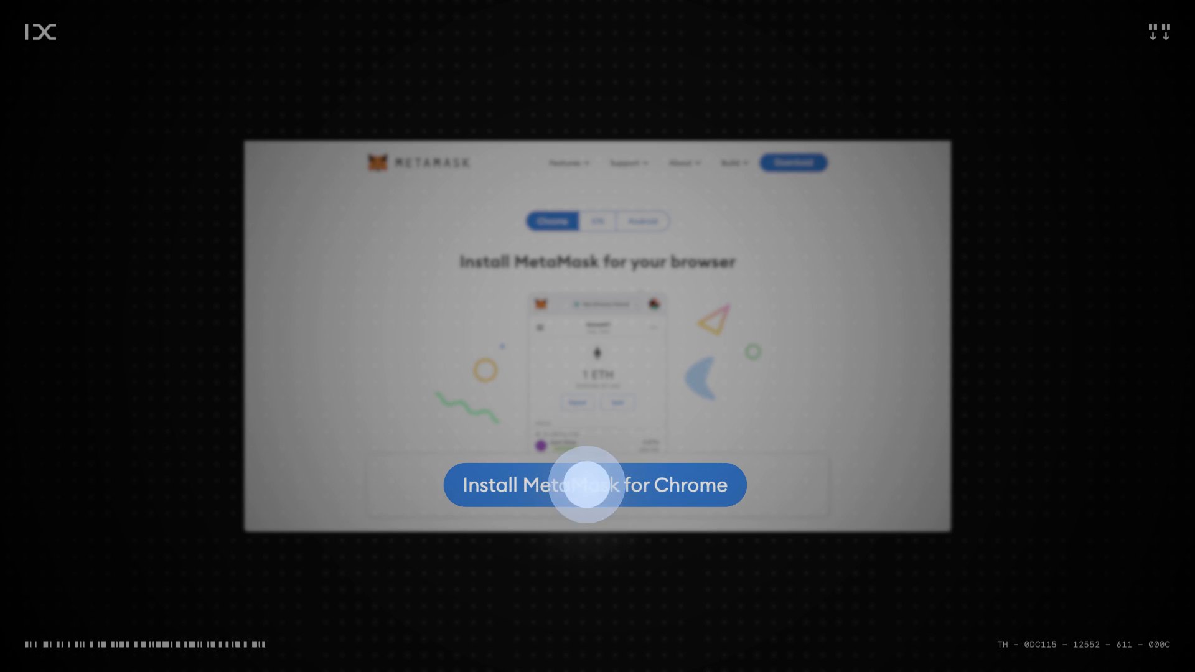
{"action": "left_click", "coordinate": [594, 484]}
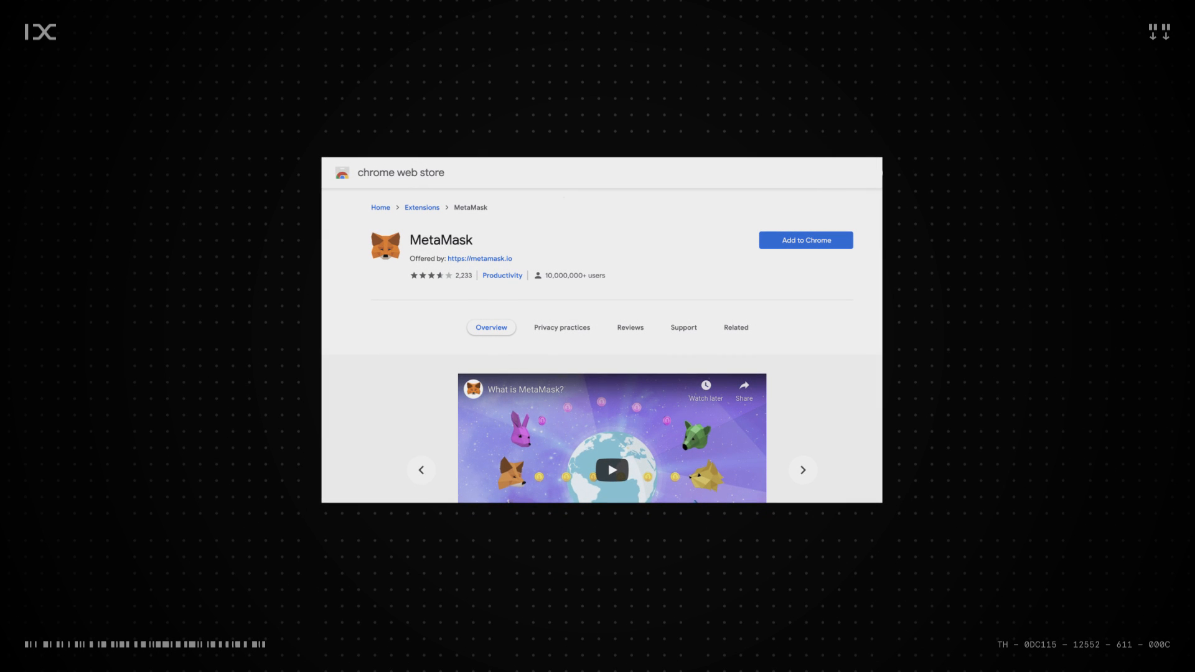
{"action": "left_click", "coordinate": [805, 241]}
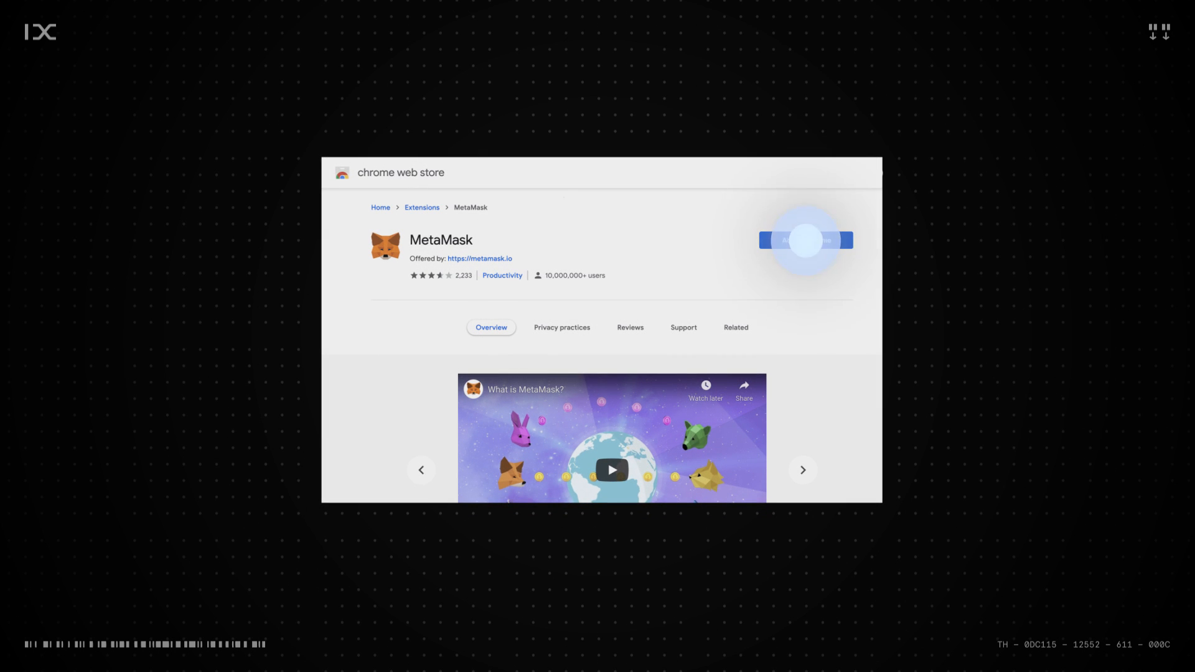
{"action": "left_click", "coordinate": [805, 240]}
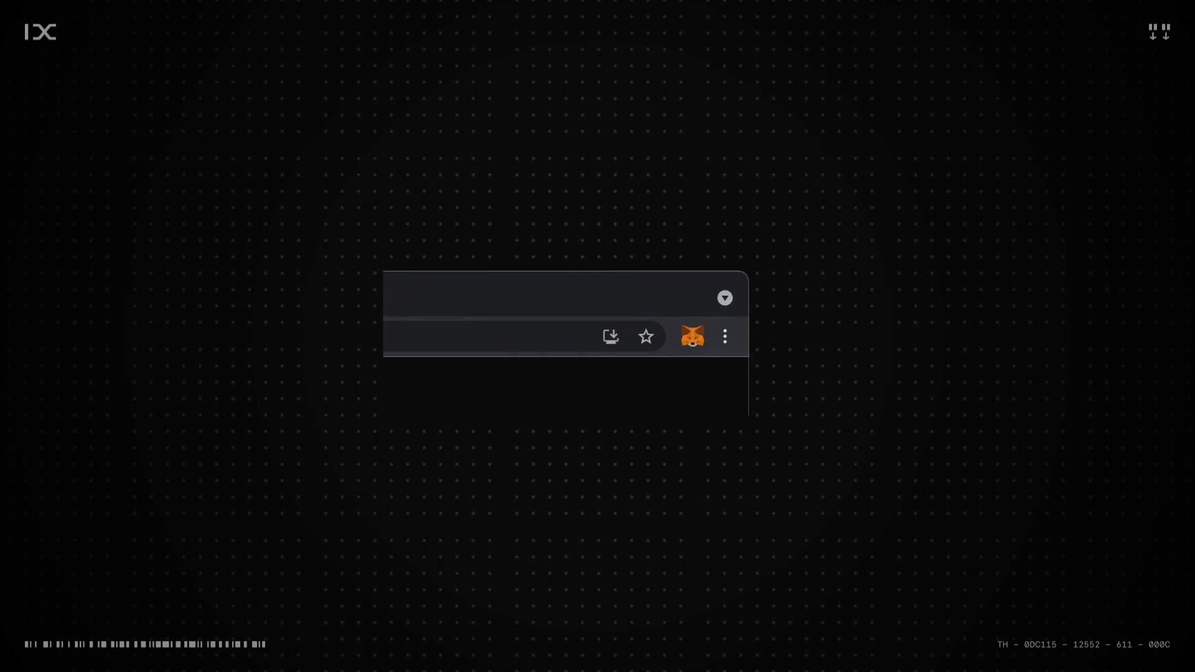
Step: Start a new MetaMask wallet, answer the usage-data prompt, enter a password and accept the Terms of Use
{"action": "left_click", "coordinate": [691, 337]}
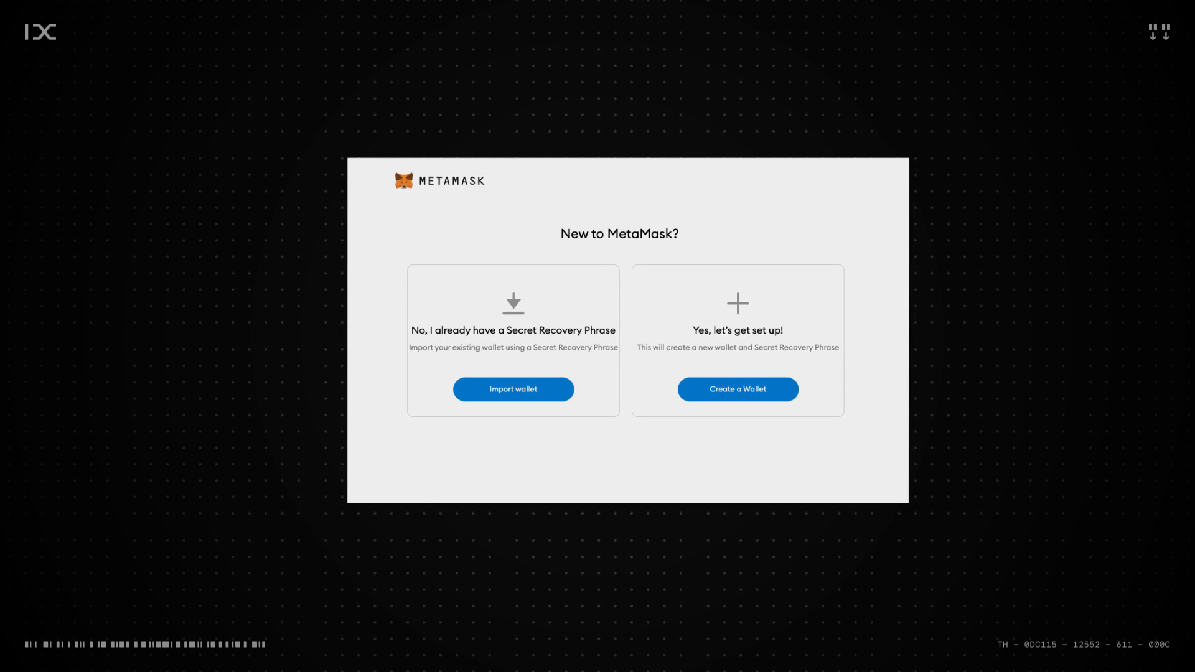
{"action": "left_click", "coordinate": [737, 390]}
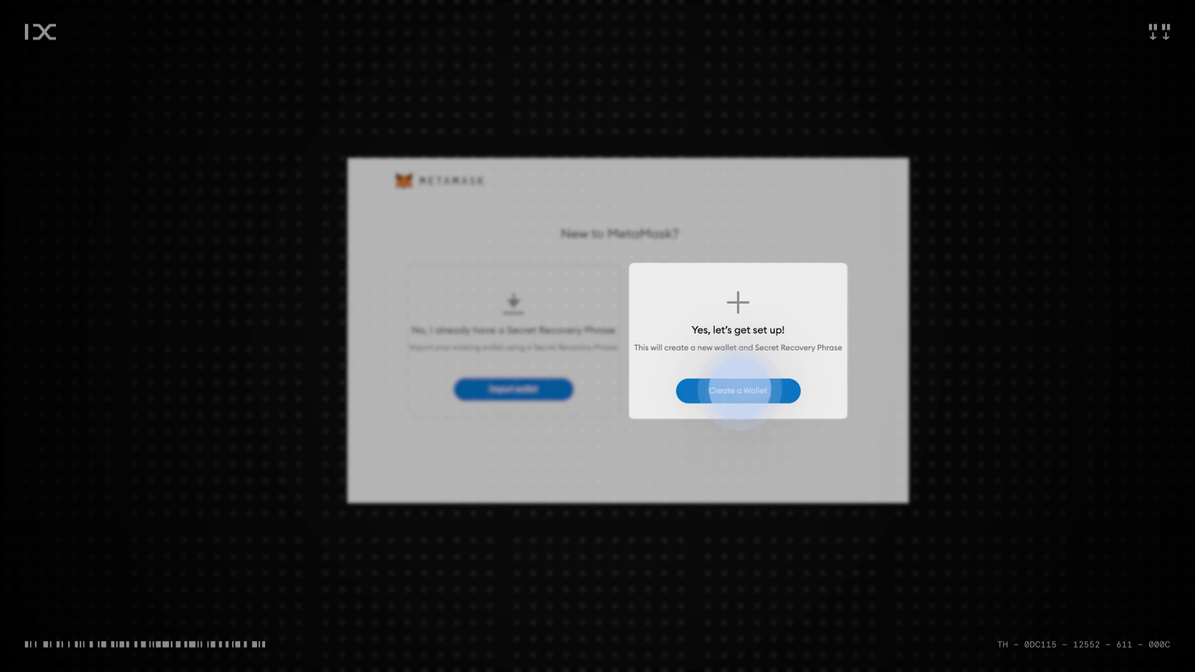
{"action": "left_click", "coordinate": [735, 390]}
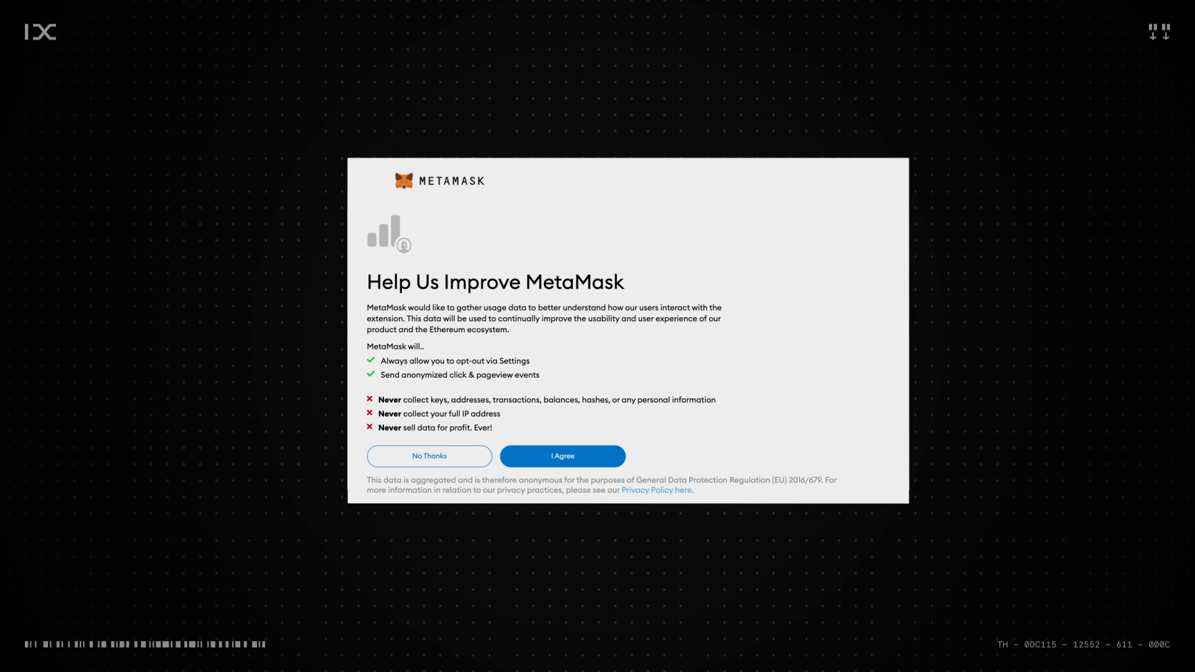
{"action": "left_click", "coordinate": [561, 455]}
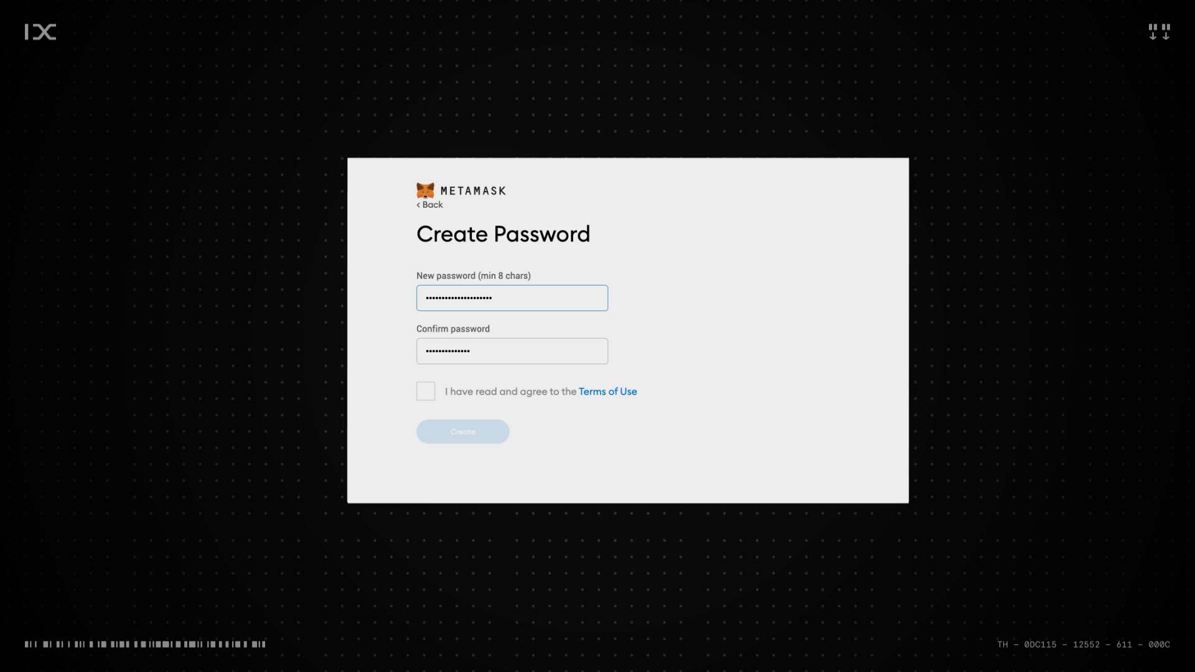
{"action": "left_click", "coordinate": [426, 391]}
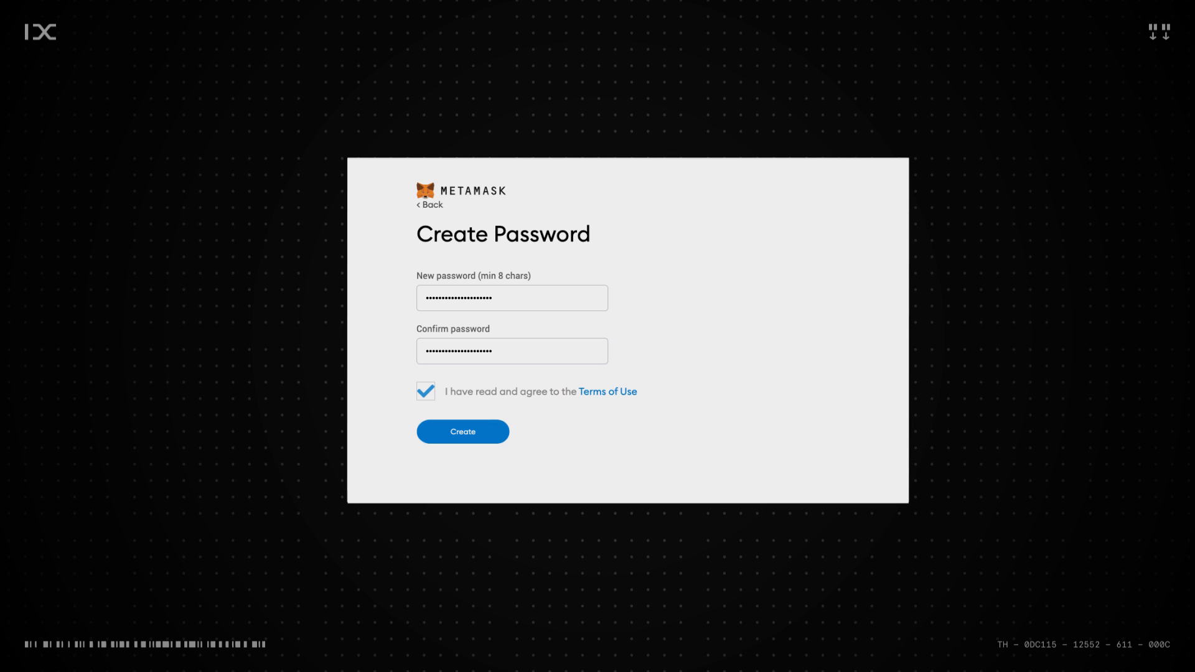
{"action": "left_click", "coordinate": [461, 432]}
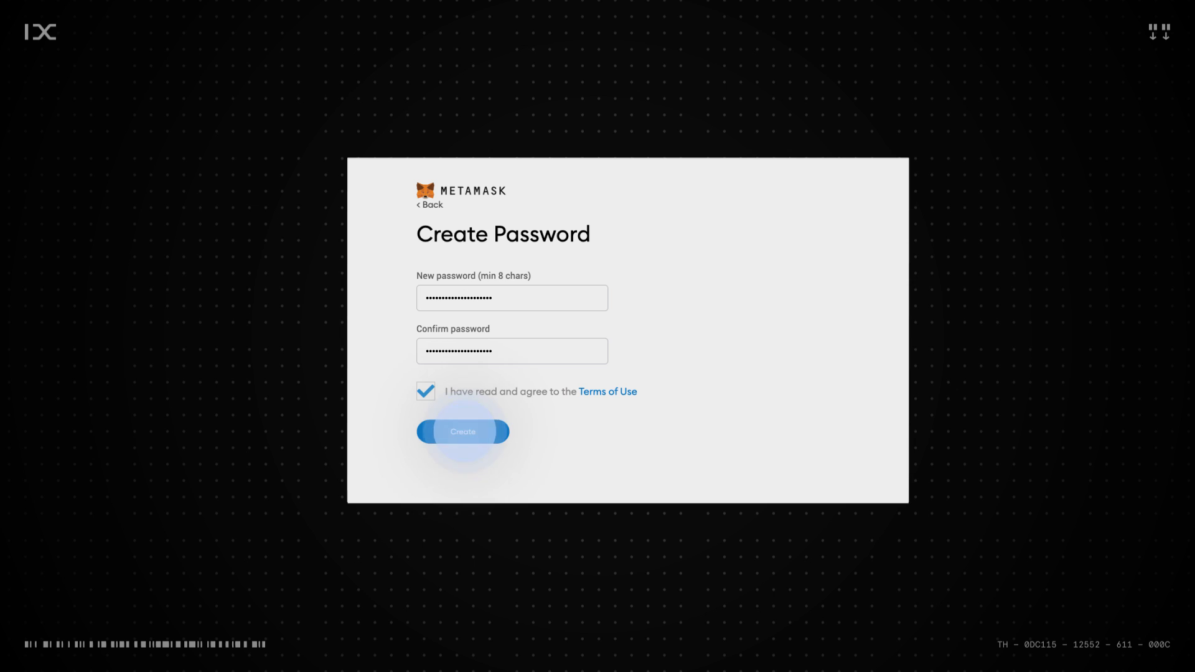
Step: Create the password, reveal the Secret Recovery Phrase and proceed to confirming it
{"action": "left_click", "coordinate": [461, 432]}
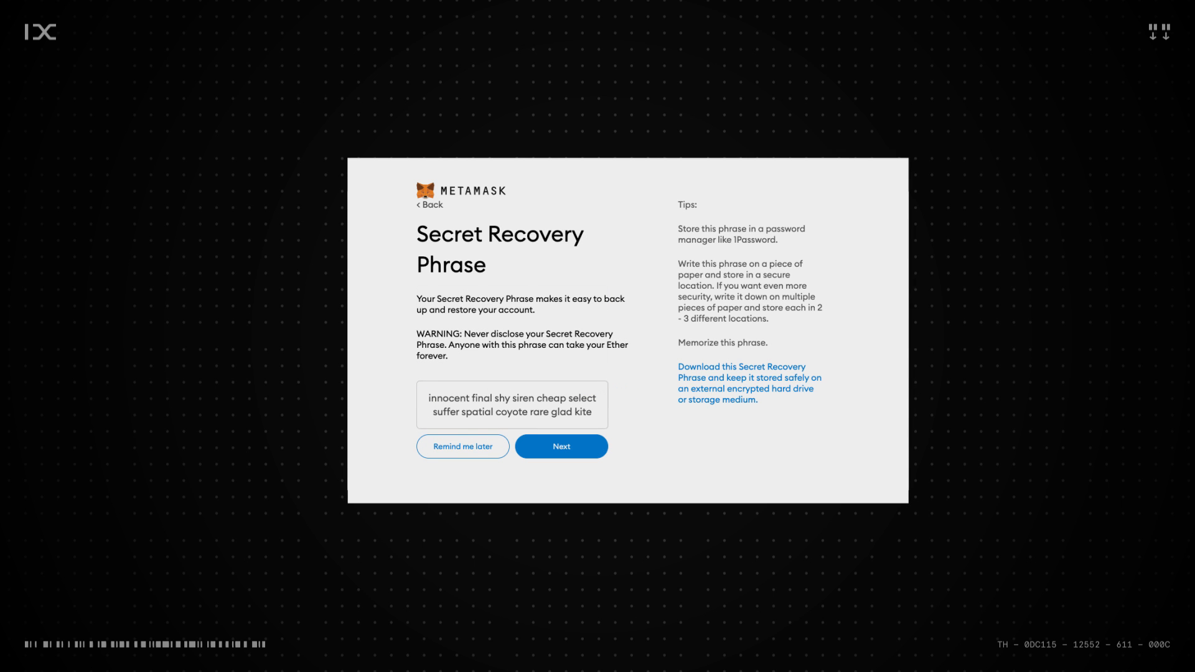
{"action": "left_click", "coordinate": [560, 446]}
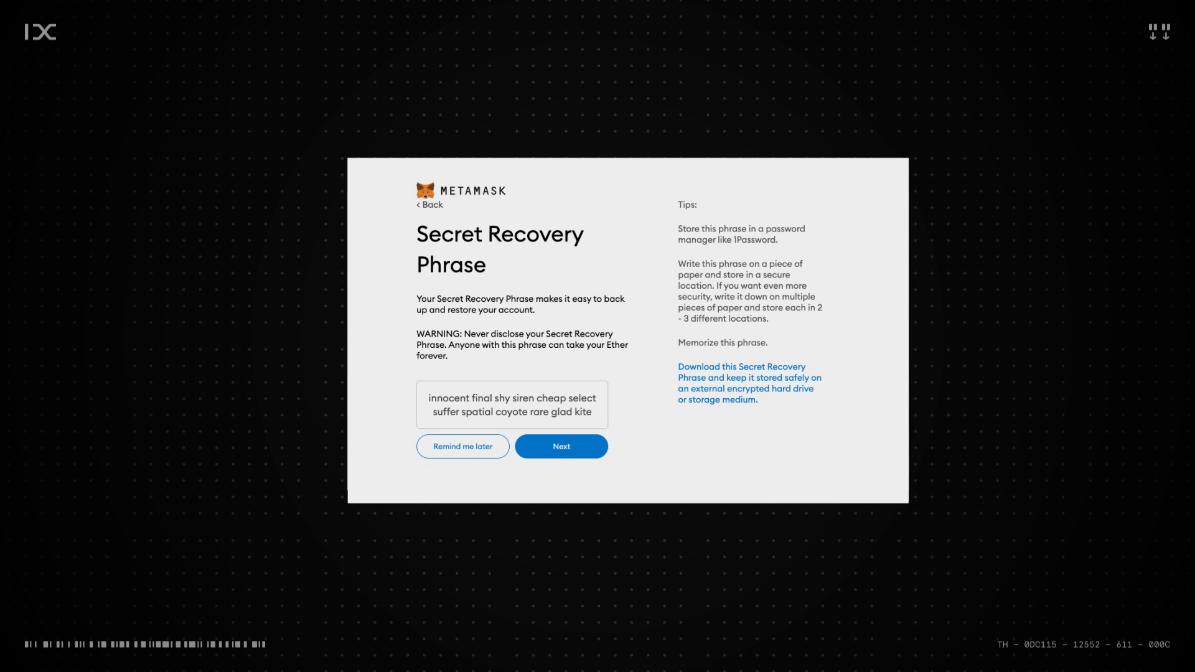
{"action": "left_click", "coordinate": [561, 447]}
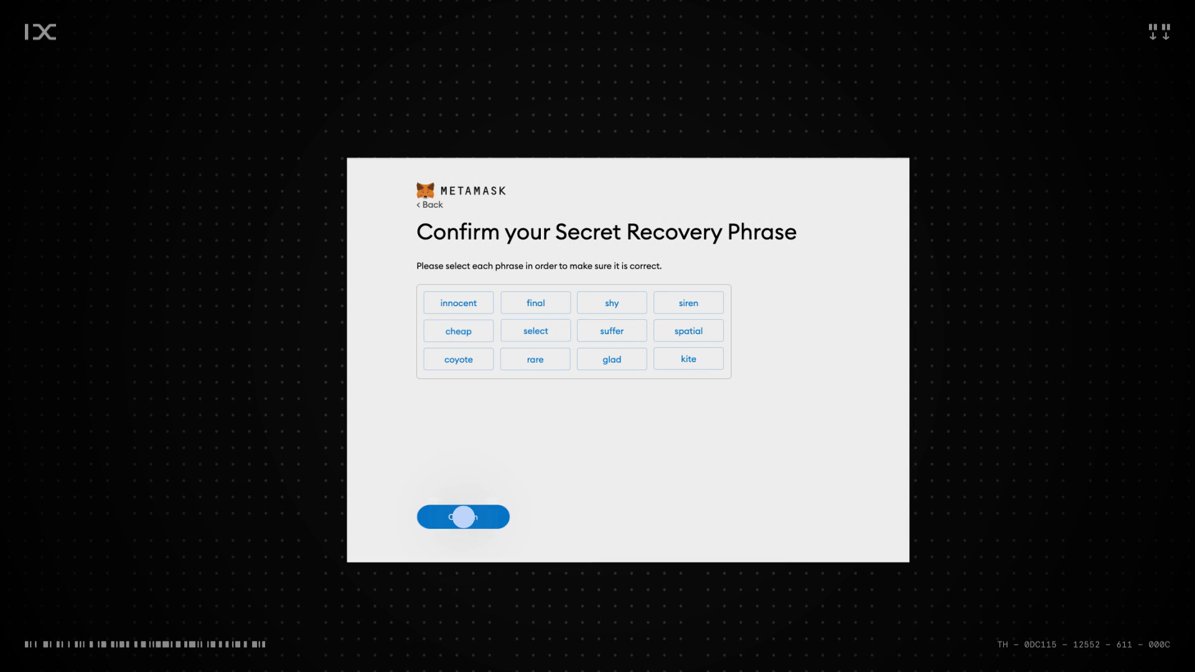
Step: Submit the confirmed recovery phrase and finish setup with 'All Done'
{"action": "left_click", "coordinate": [463, 516]}
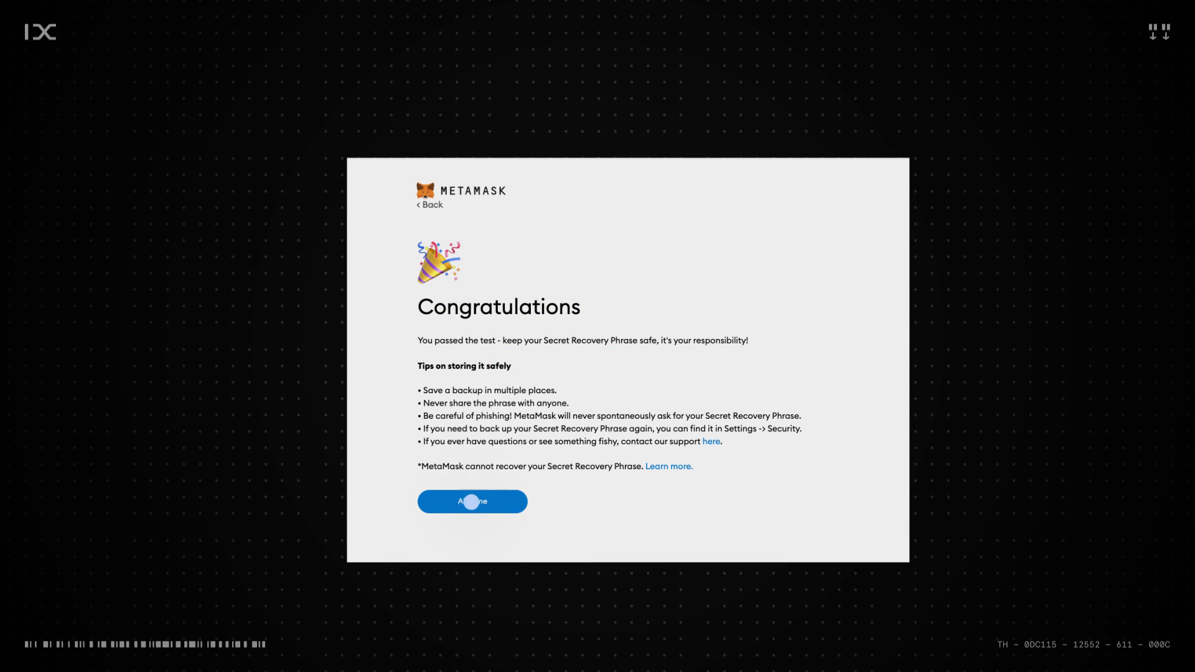
{"action": "left_click", "coordinate": [472, 501]}
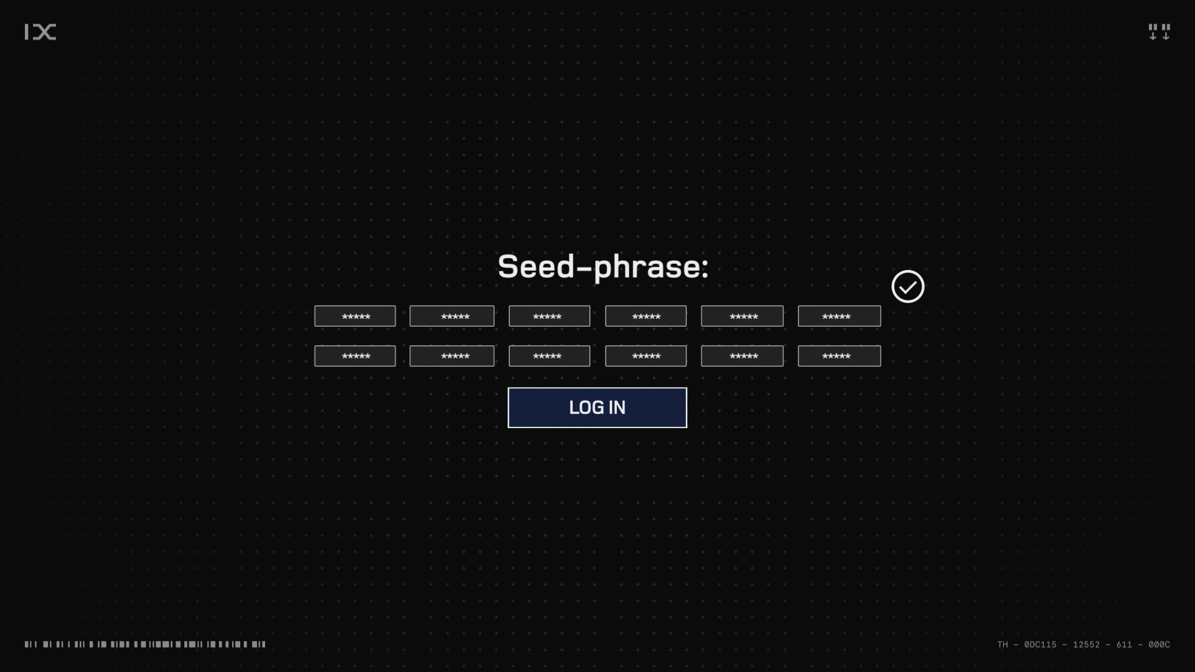
Step: Log in to Planet IX with the entered seed phrase
{"action": "left_click", "coordinate": [597, 408]}
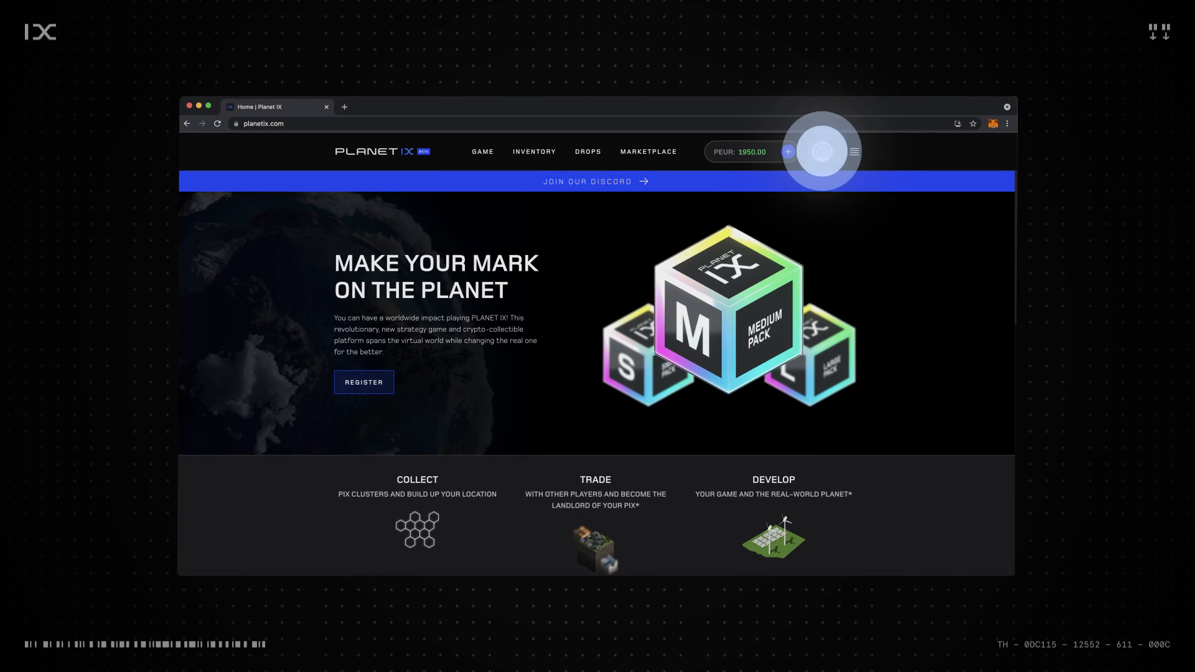
Step: From Planet IX Account Settings, choose MetaMask in the Connect Wallet dialog
{"action": "left_click", "coordinate": [822, 152]}
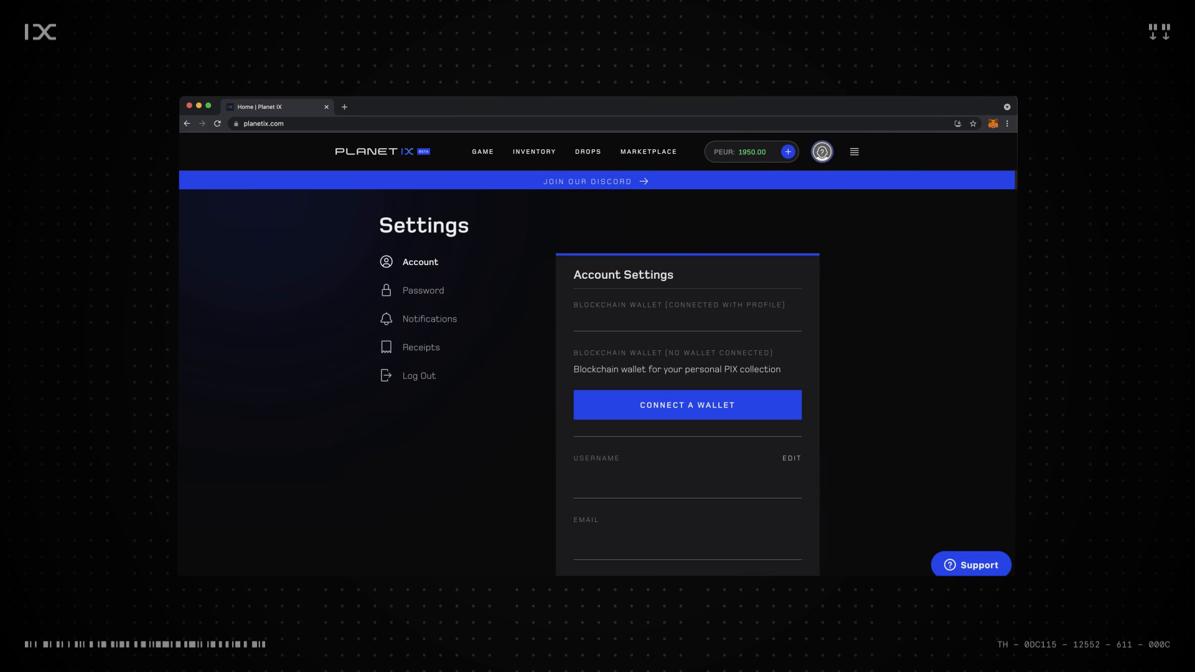
{"action": "left_click", "coordinate": [685, 405]}
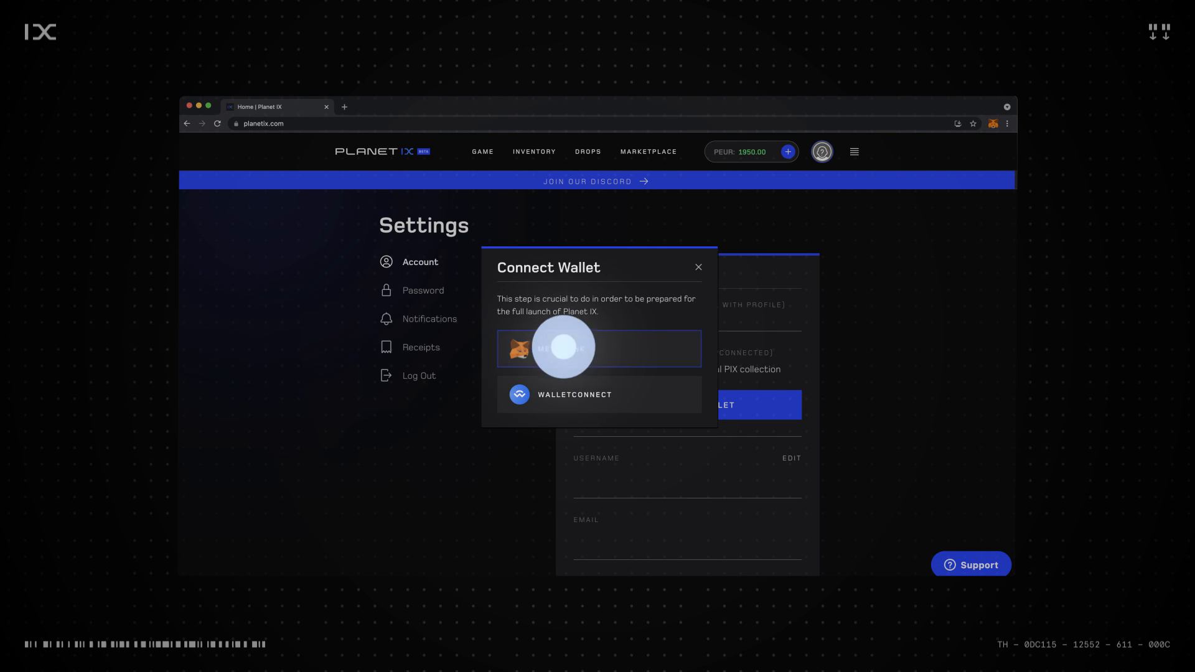
{"action": "left_click", "coordinate": [598, 348]}
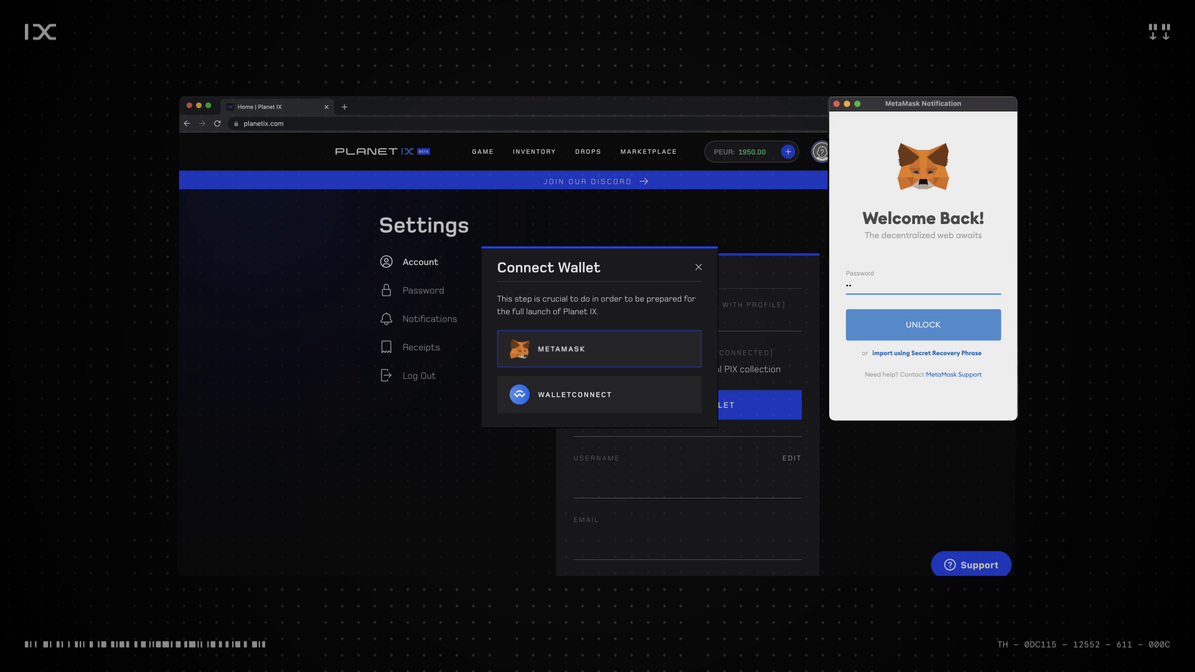